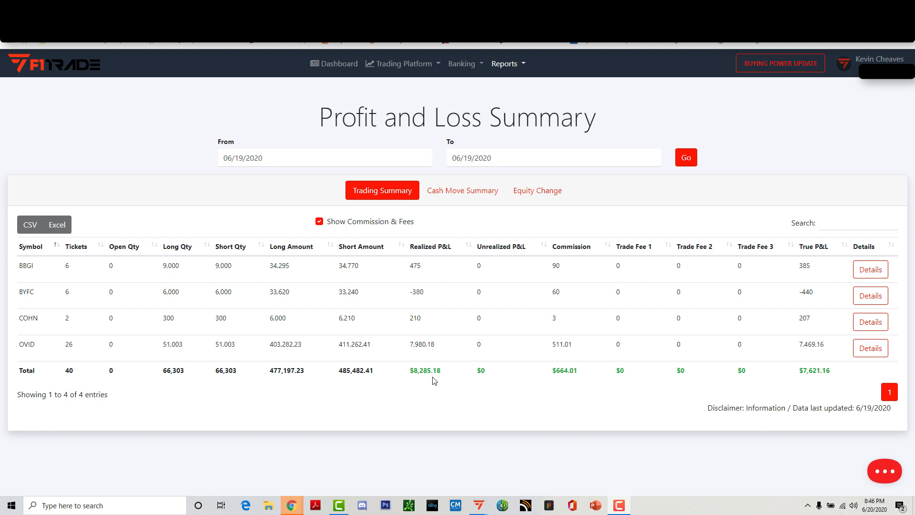
{"action": "mouse_move", "coordinate": [445, 378]}
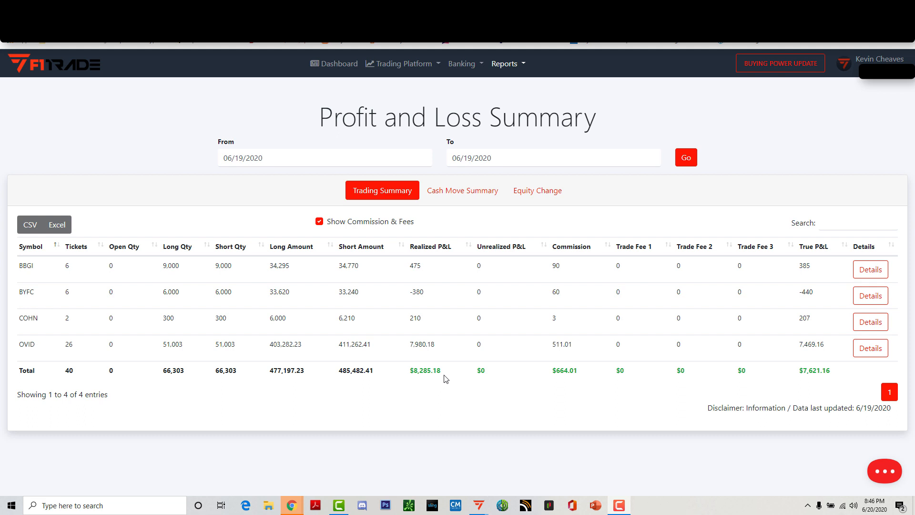
{"action": "mouse_move", "coordinate": [713, 367]}
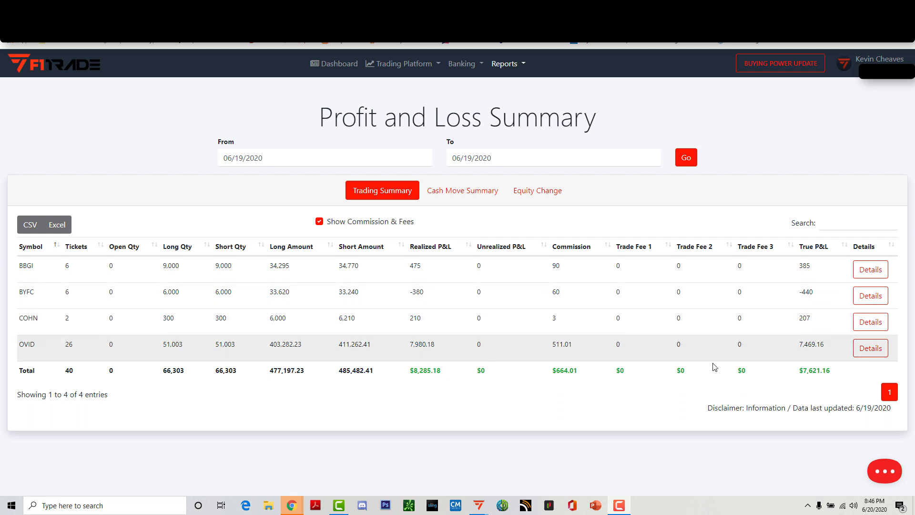
Review the 06/19/2020 Profit and Loss Summary, then bring up the DAS Trader layout.
{"action": "left_click", "coordinate": [870, 268]}
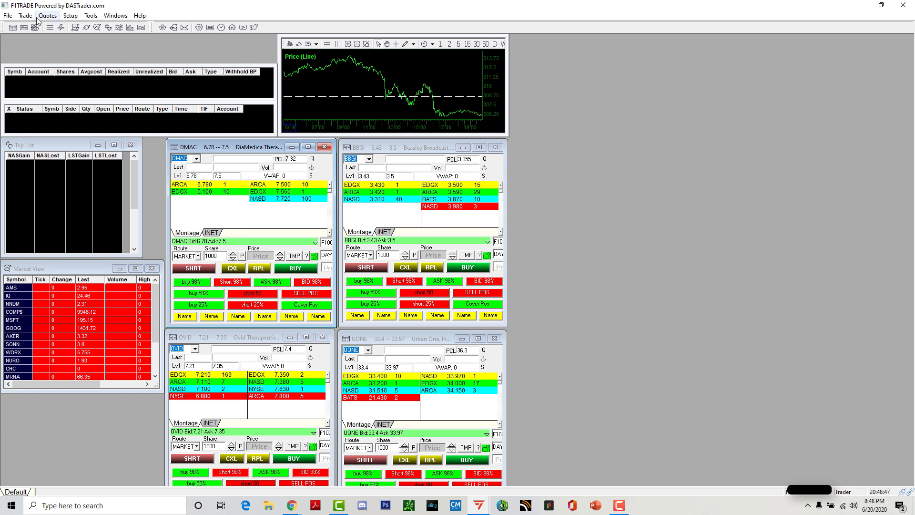
Configure the chart area with trade triangle size 6 and Show Trades and Show Orders enabled.
{"action": "left_click", "coordinate": [47, 15]}
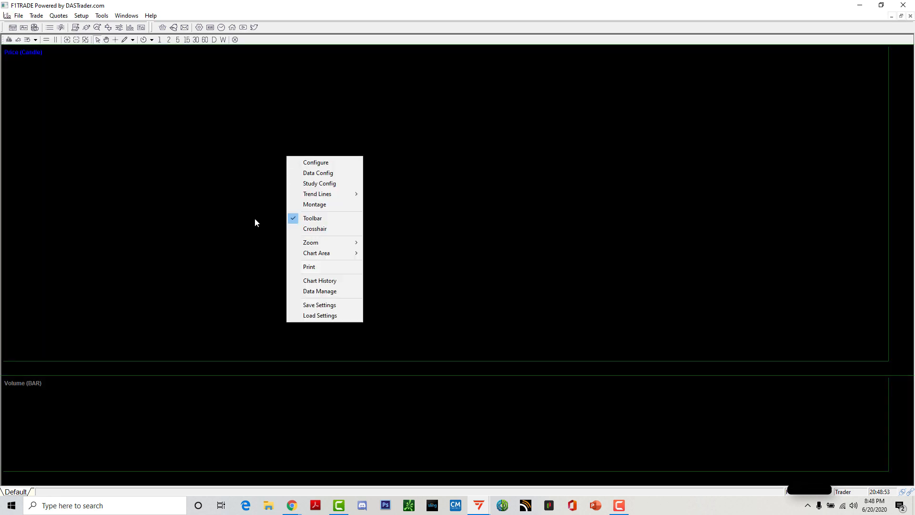
{"action": "mouse_move", "coordinate": [317, 252]}
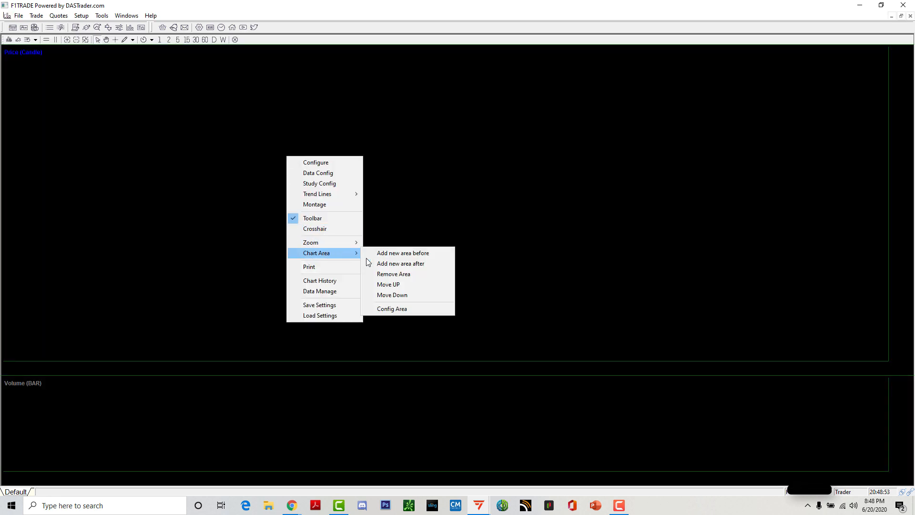
{"action": "left_click", "coordinate": [392, 307]}
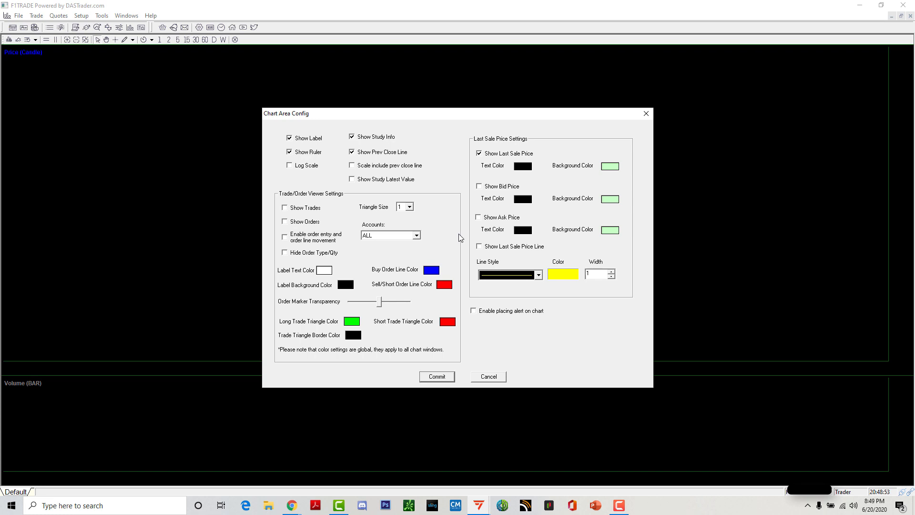
{"action": "left_click", "coordinate": [411, 207]}
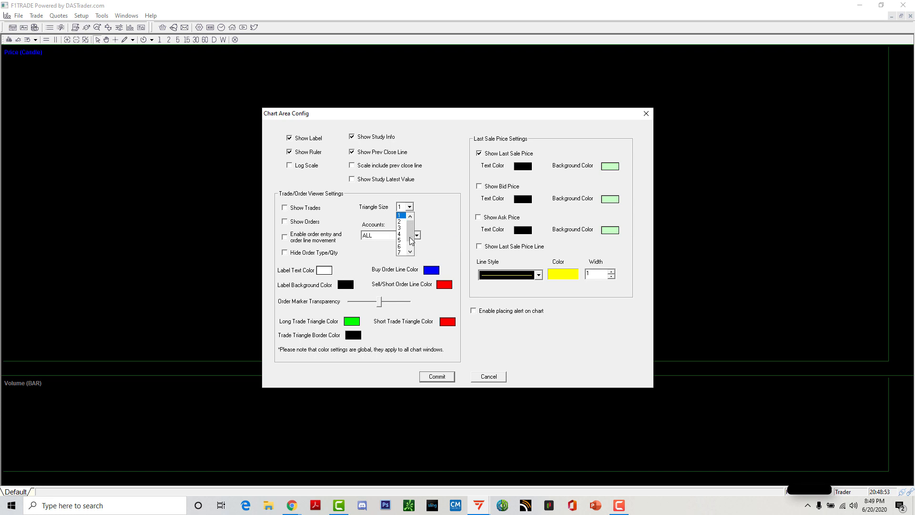
{"action": "left_click", "coordinate": [398, 252]}
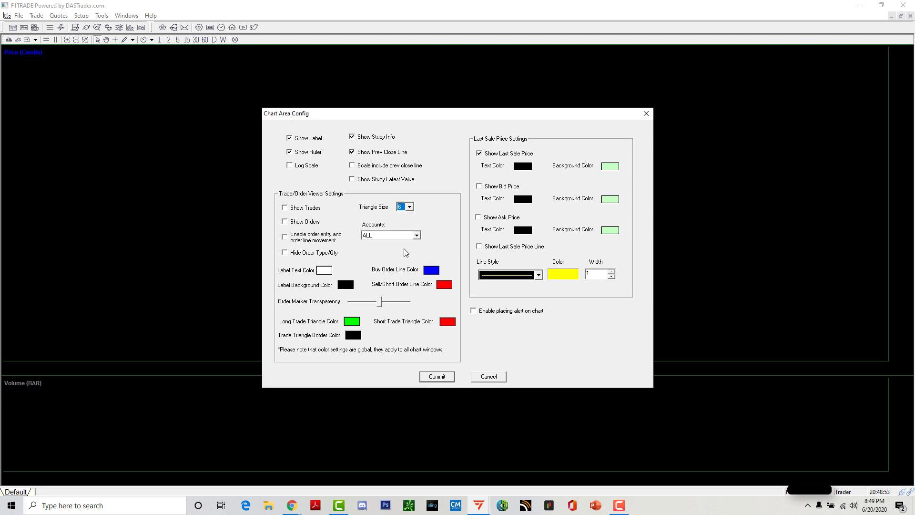
{"action": "mouse_move", "coordinate": [401, 240]}
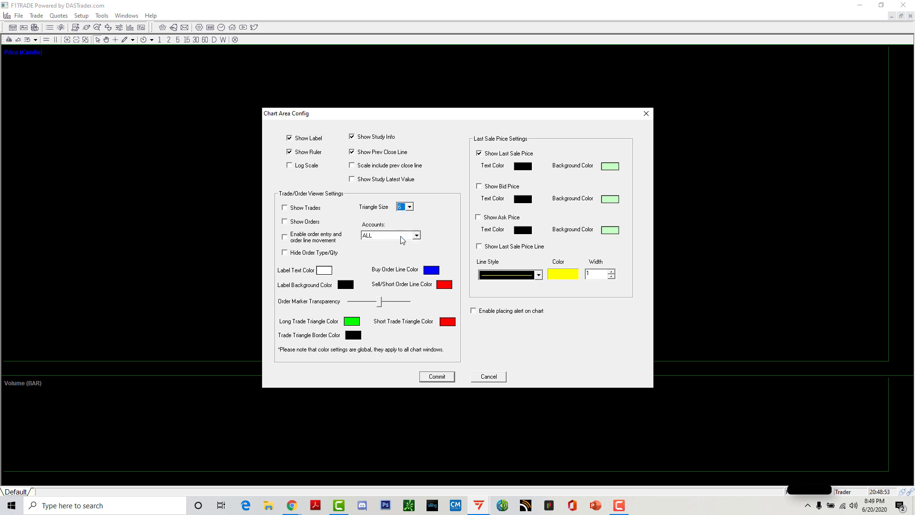
{"action": "left_click", "coordinate": [285, 207]}
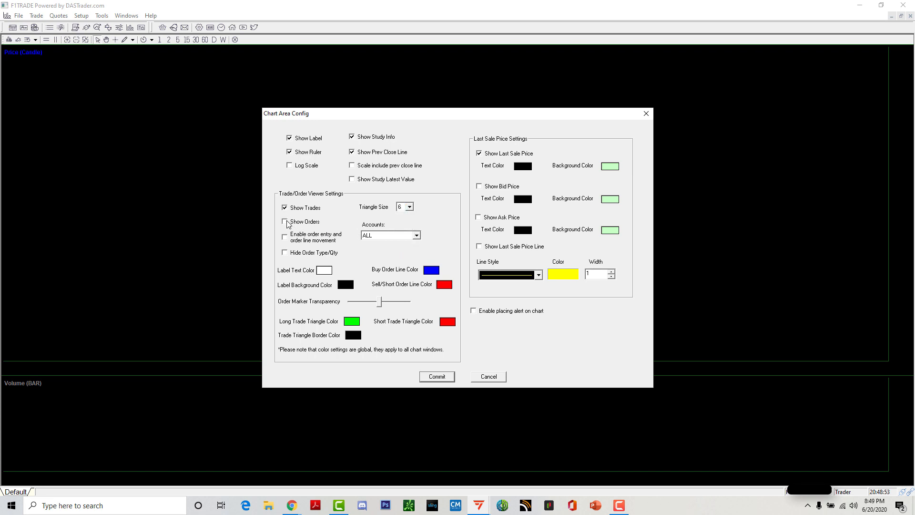
{"action": "left_click", "coordinate": [285, 221]}
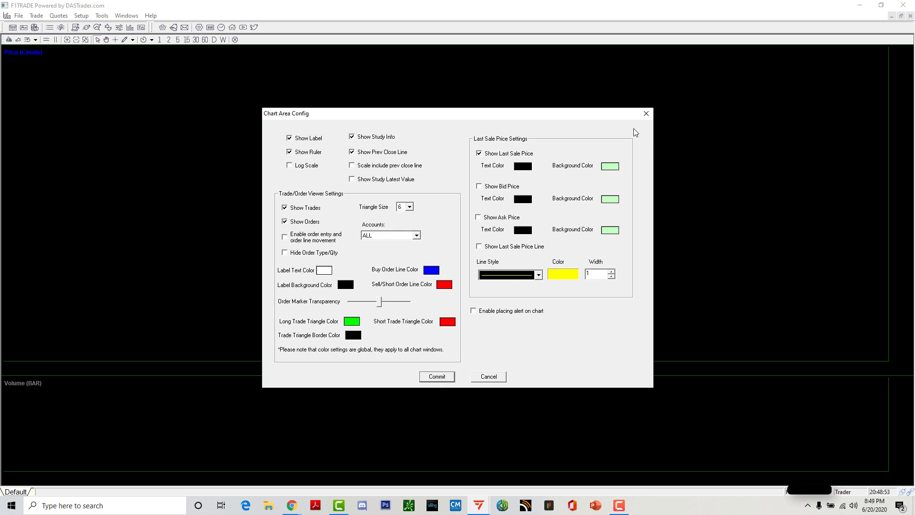
{"action": "left_click", "coordinate": [488, 376]}
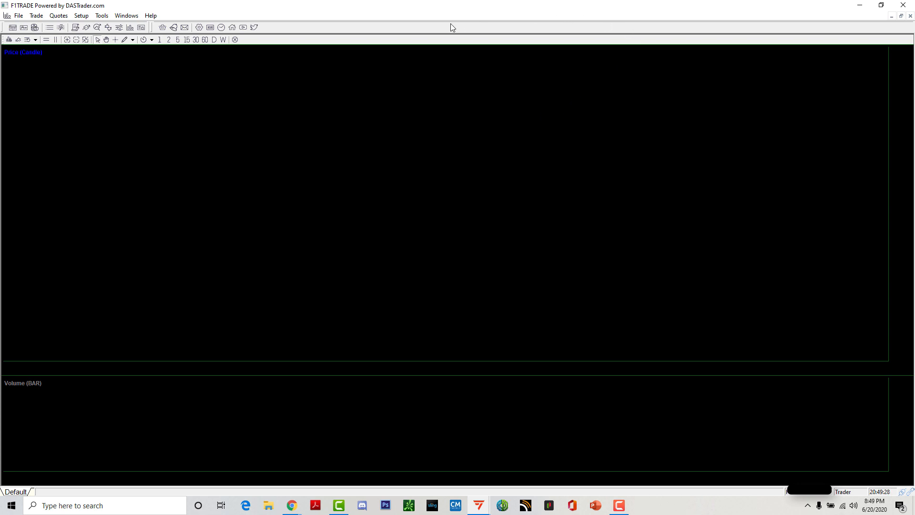
{"action": "mouse_move", "coordinate": [641, 12]}
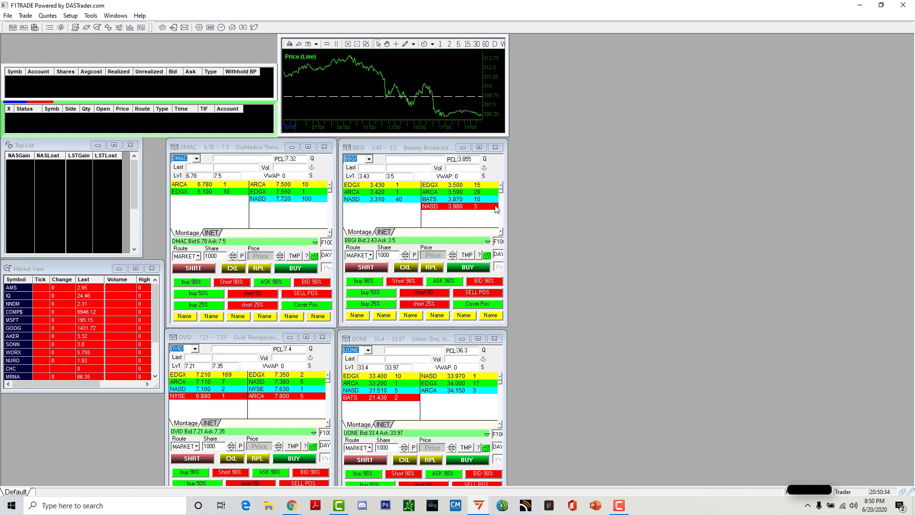
{"action": "mouse_move", "coordinate": [366, 380]}
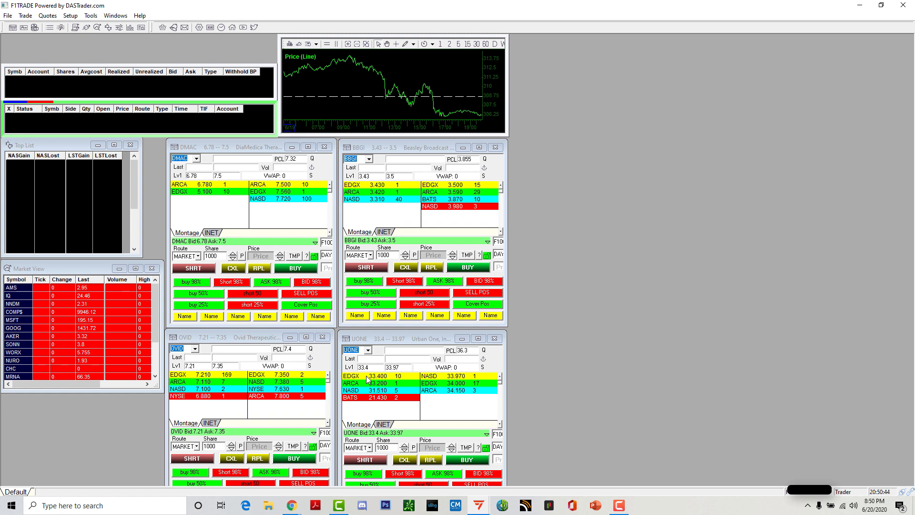
{"action": "mouse_move", "coordinate": [297, 312]}
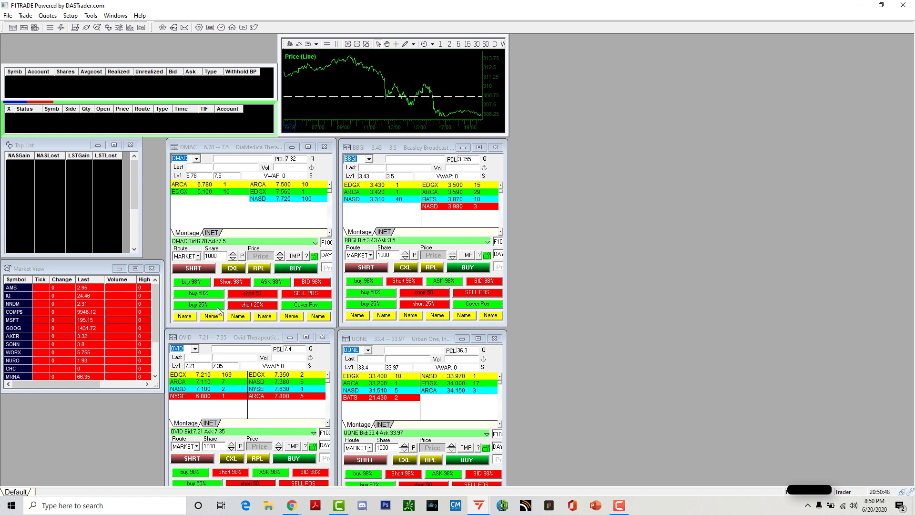
{"action": "mouse_move", "coordinate": [205, 298]}
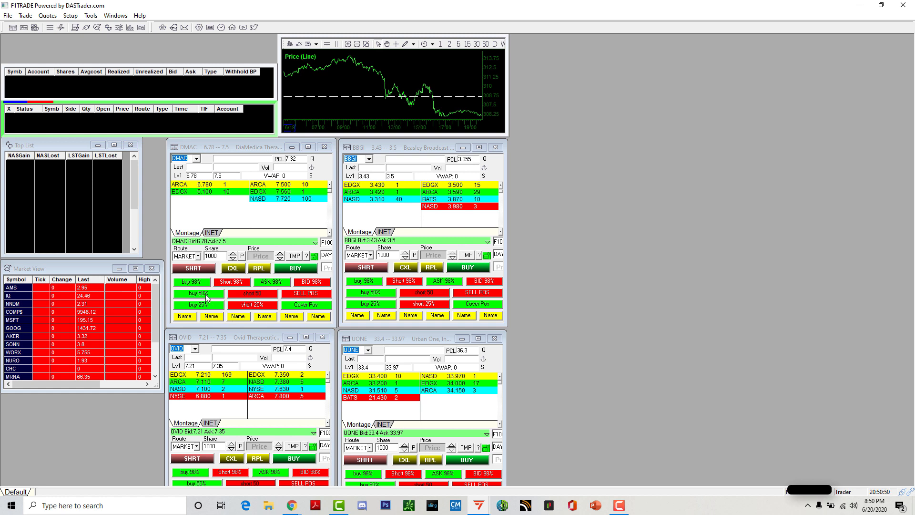
{"action": "mouse_move", "coordinate": [210, 298]}
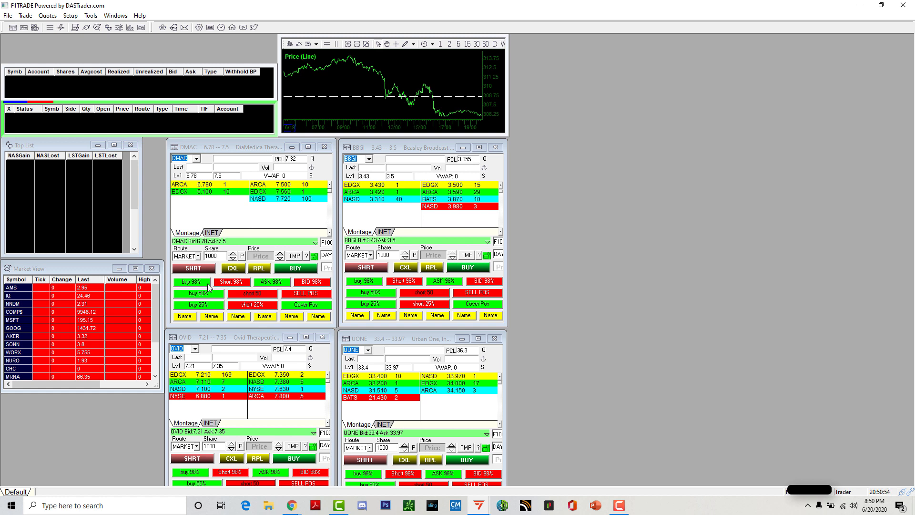
{"action": "mouse_move", "coordinate": [321, 286]}
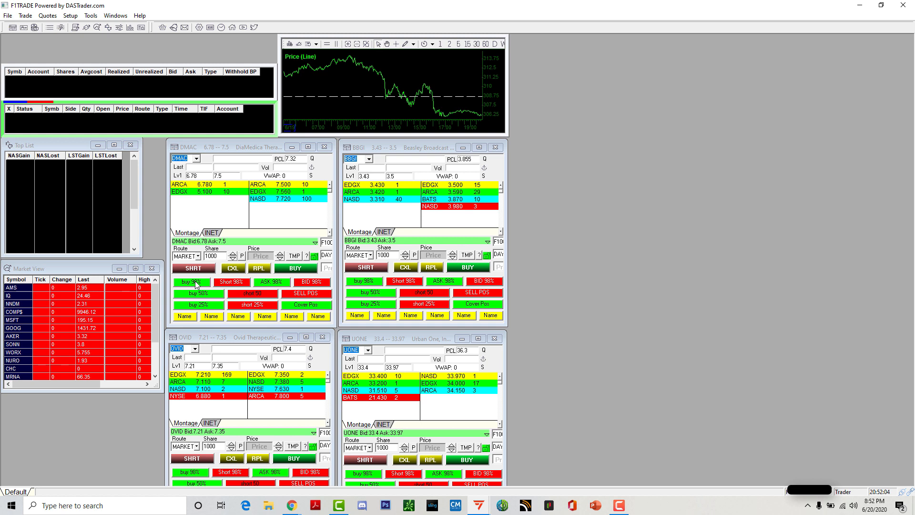
{"action": "mouse_move", "coordinate": [194, 300]}
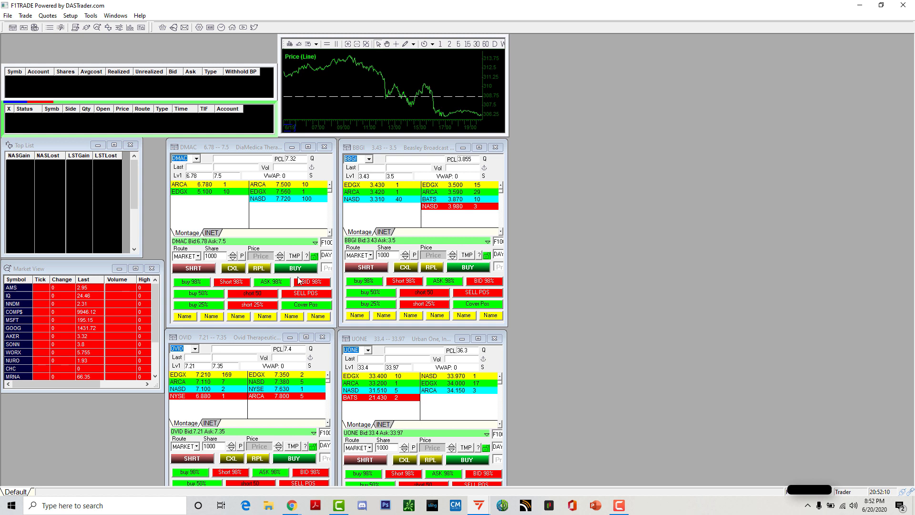
{"action": "mouse_move", "coordinate": [195, 284]}
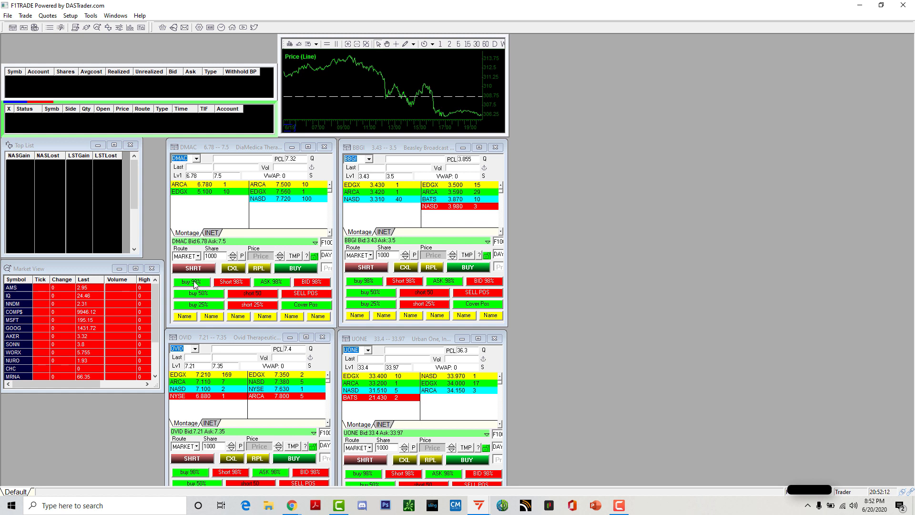
{"action": "mouse_move", "coordinate": [202, 287]}
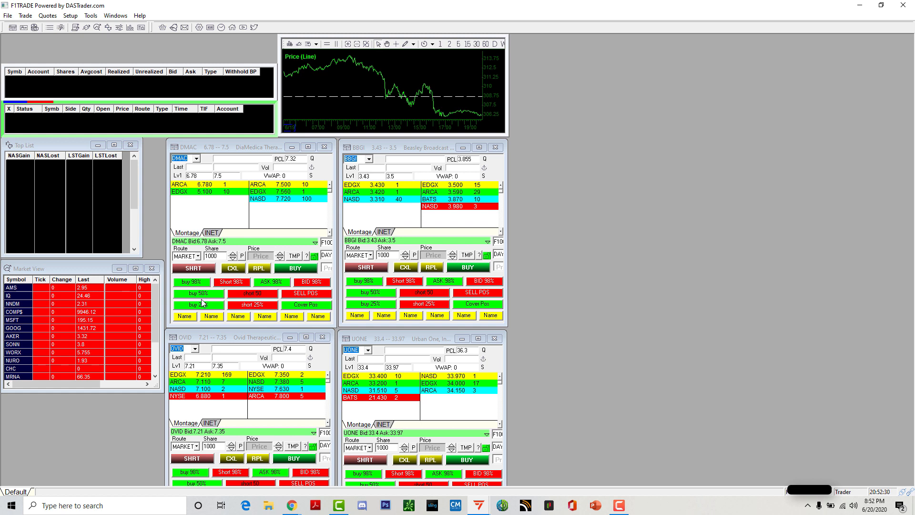
{"action": "mouse_move", "coordinate": [202, 306]}
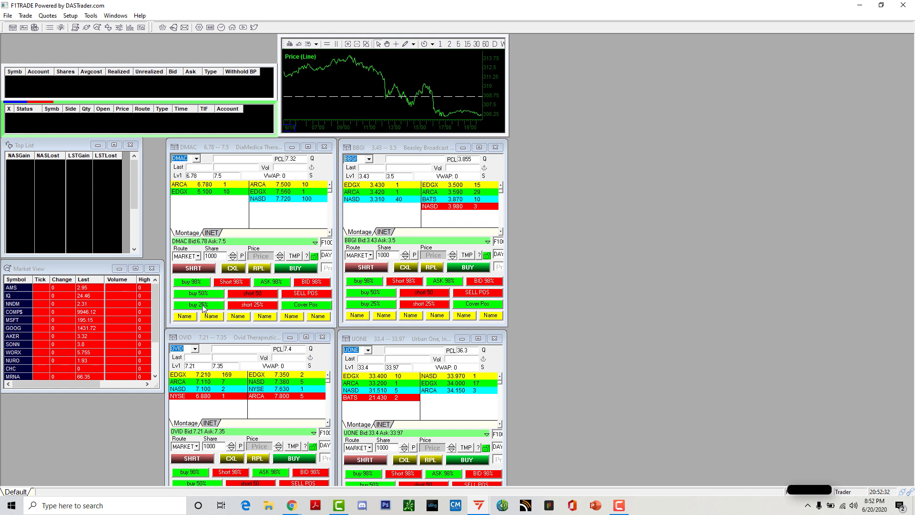
{"action": "mouse_move", "coordinate": [206, 297]}
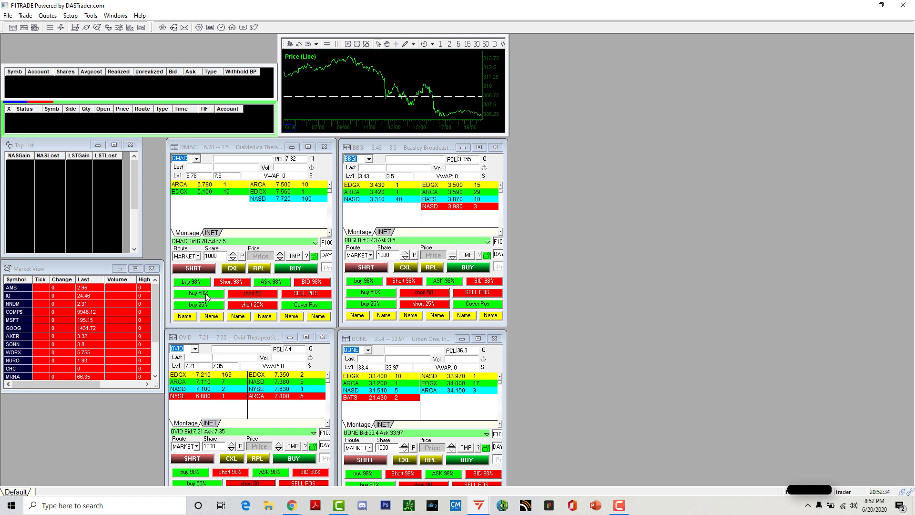
{"action": "mouse_move", "coordinate": [211, 301]}
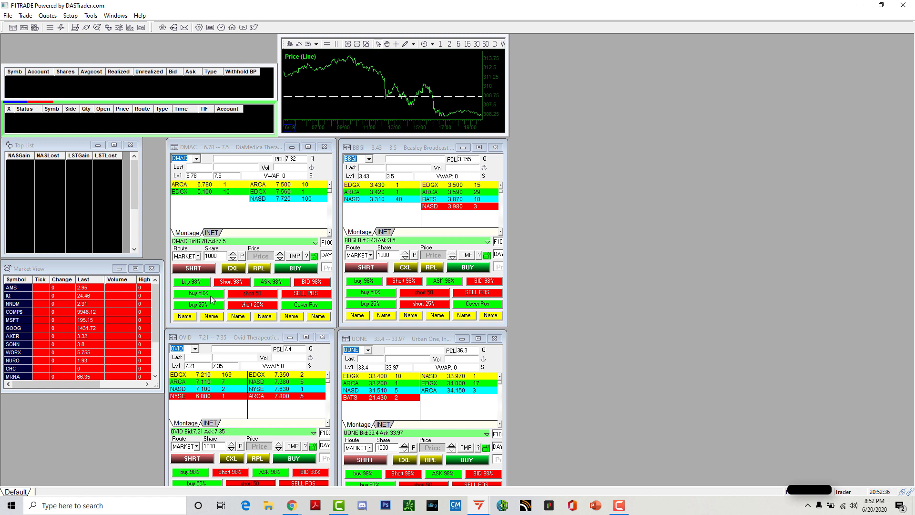
{"action": "mouse_move", "coordinate": [214, 299]}
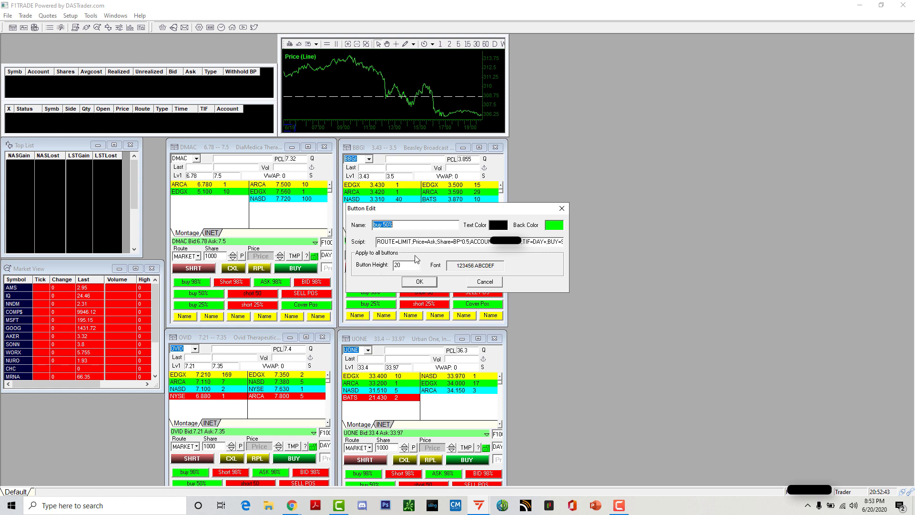
{"action": "mouse_move", "coordinate": [434, 241]}
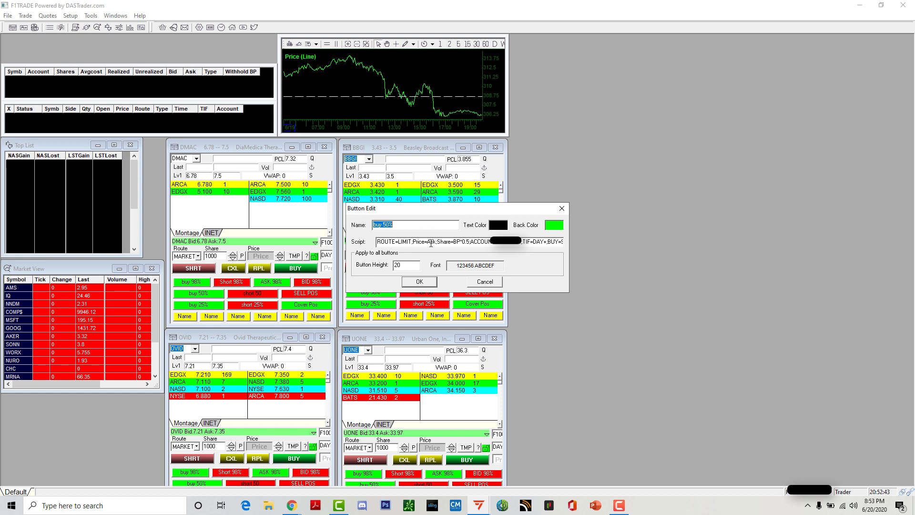
{"action": "mouse_move", "coordinate": [430, 244]}
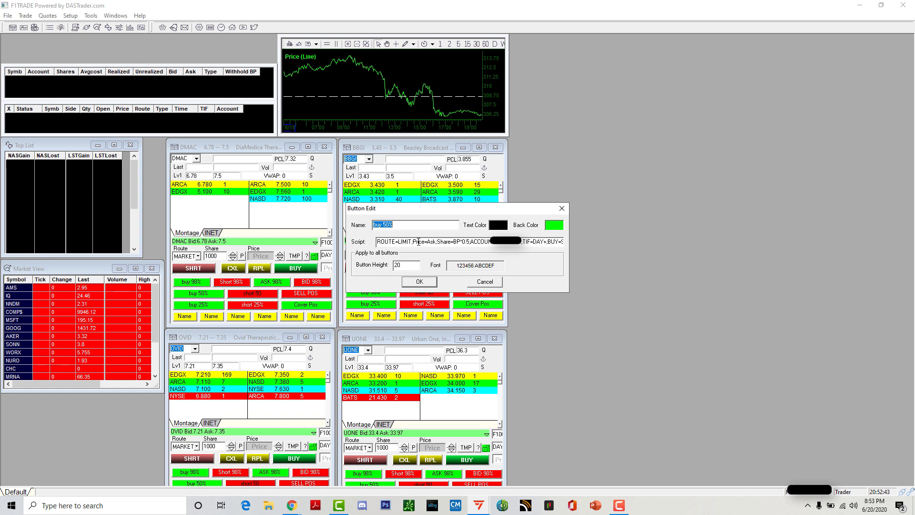
{"action": "mouse_move", "coordinate": [433, 243]}
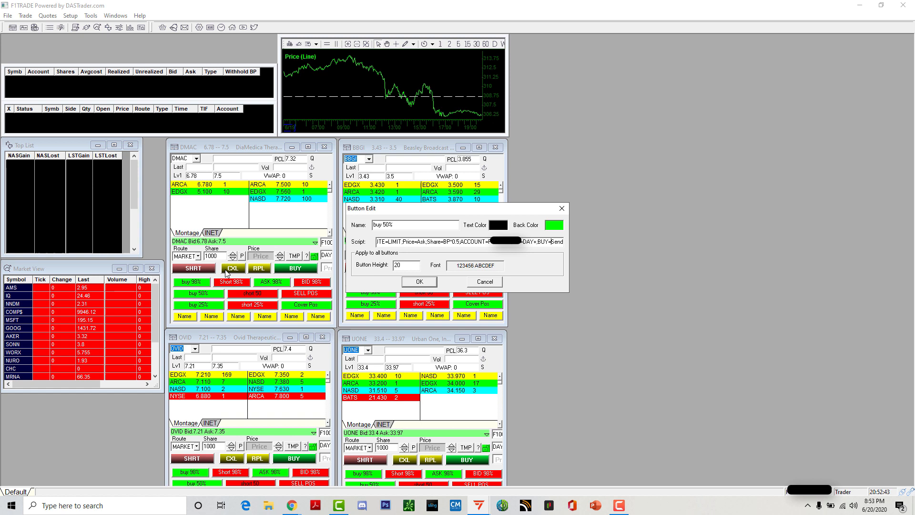
{"action": "mouse_move", "coordinate": [485, 234]}
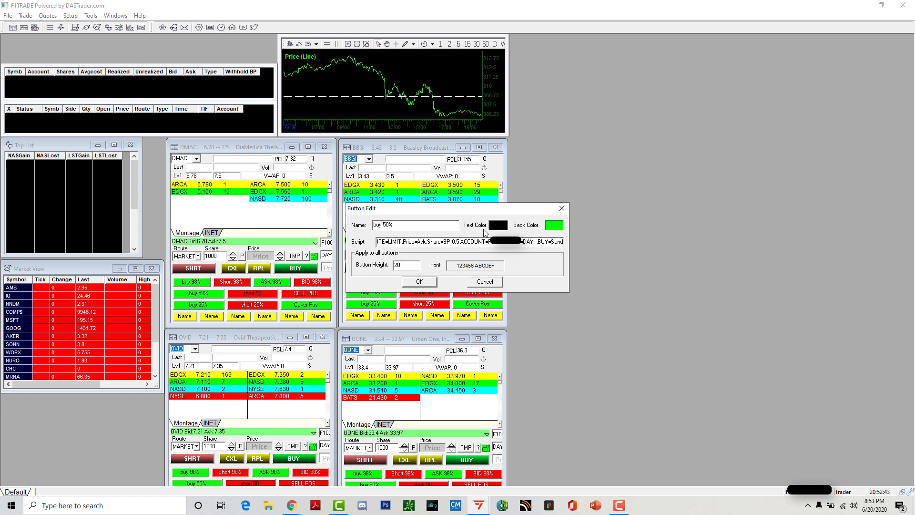
{"action": "mouse_move", "coordinate": [555, 251]}
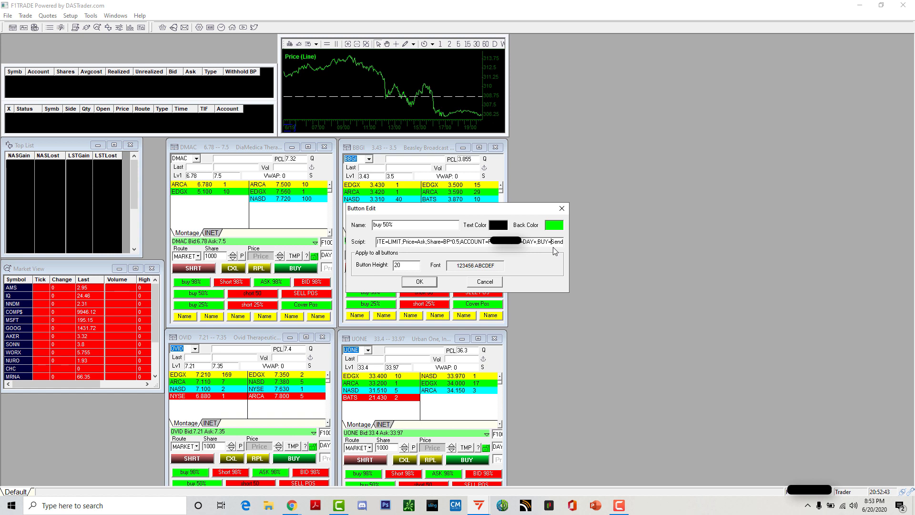
{"action": "mouse_move", "coordinate": [463, 252]}
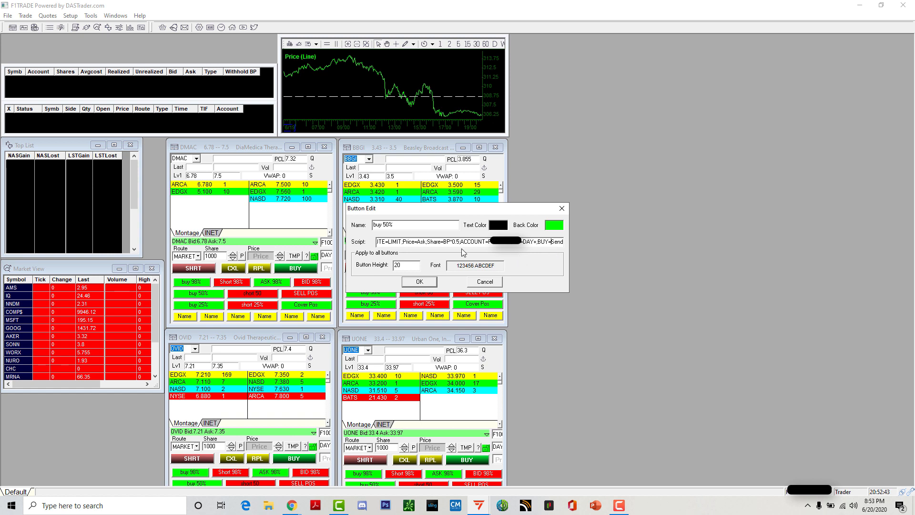
{"action": "mouse_move", "coordinate": [447, 244]}
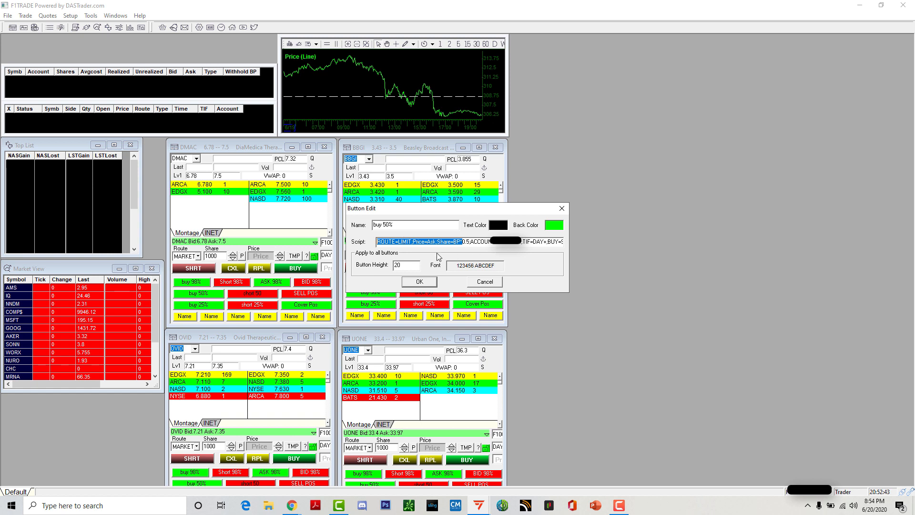
{"action": "mouse_move", "coordinate": [486, 237]}
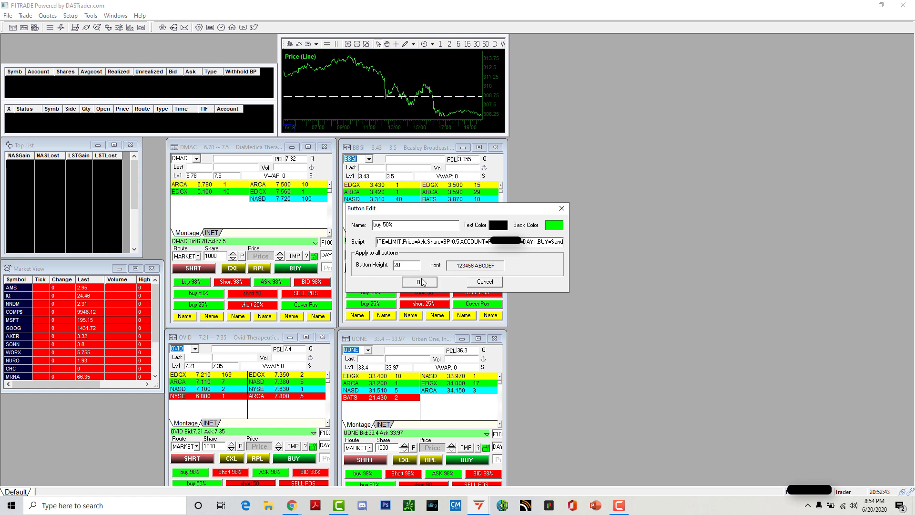
Confirm the buy 50% script: limit buy at Ask for BP*0.5 shares.
{"action": "left_click", "coordinate": [420, 282]}
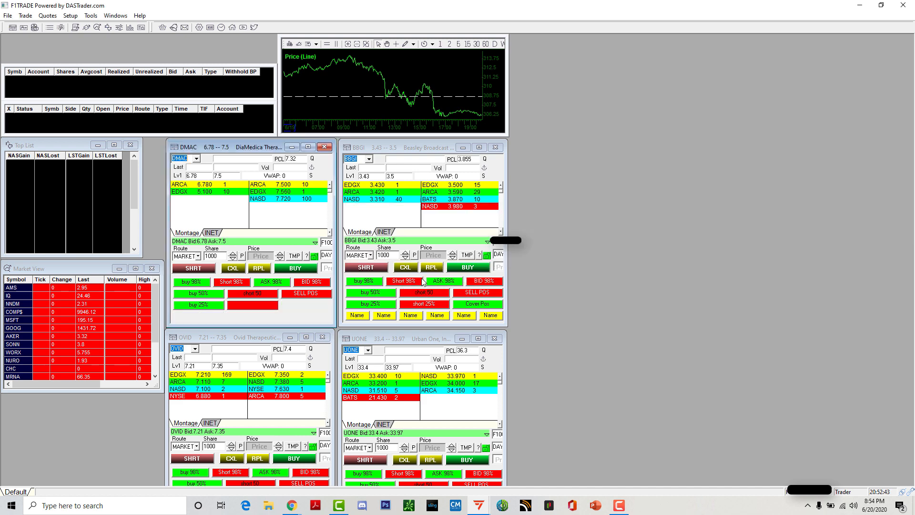
Review the short 25% button's limit-short-at-bid script, then bring up options for the next button.
{"action": "right_click", "coordinate": [199, 305]}
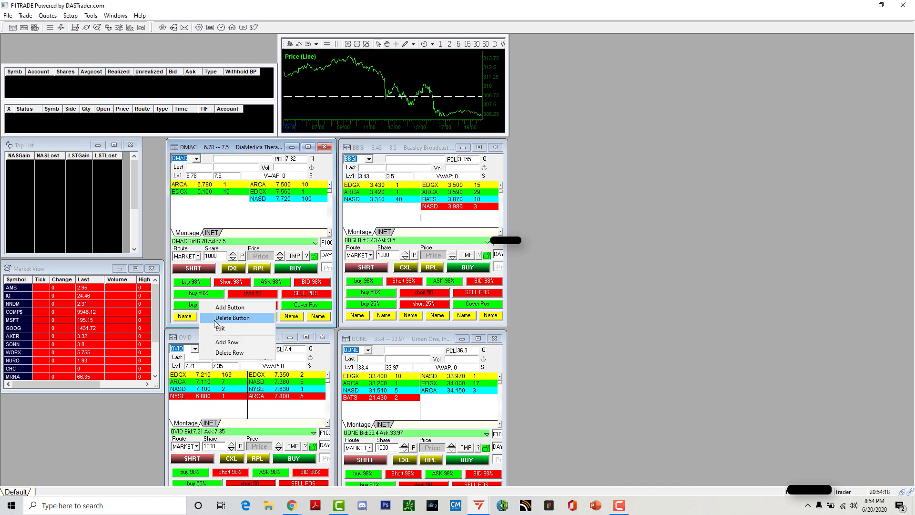
{"action": "left_click", "coordinate": [220, 327]}
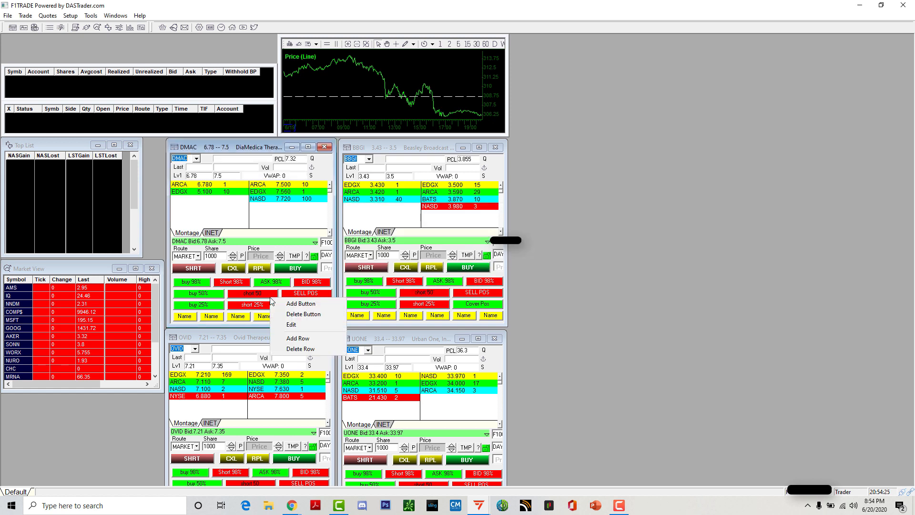
{"action": "left_click", "coordinate": [291, 324]}
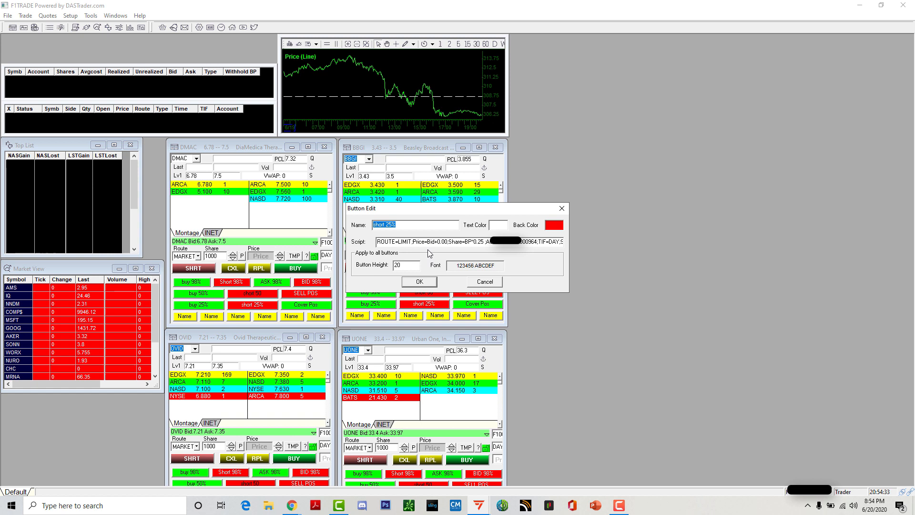
{"action": "left_click", "coordinate": [418, 281]}
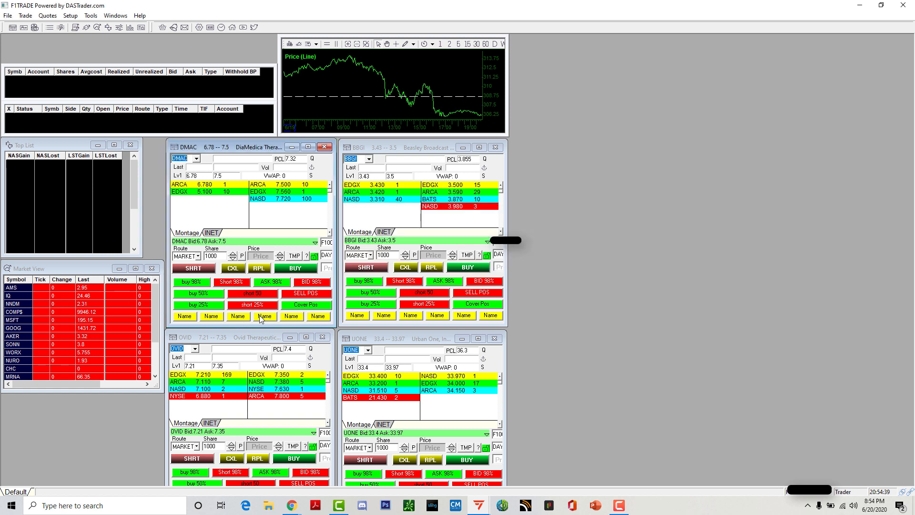
{"action": "mouse_move", "coordinate": [242, 318]}
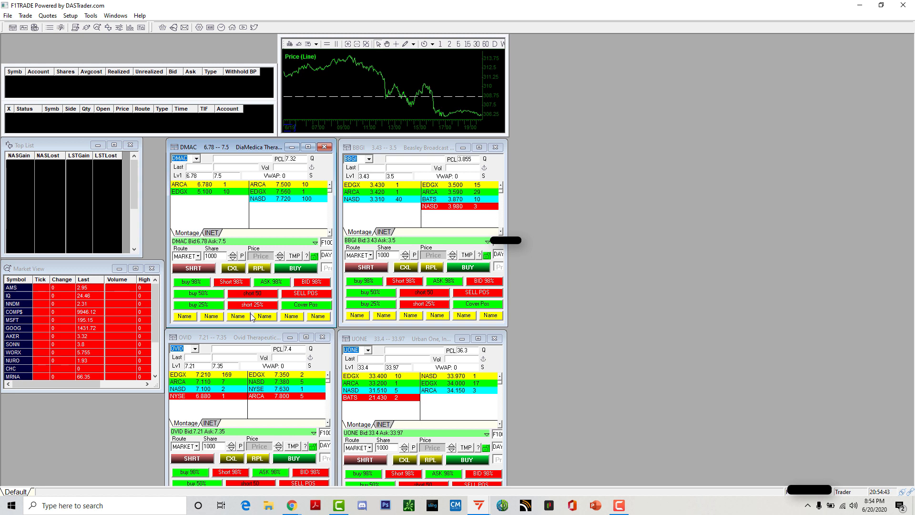
{"action": "right_click", "coordinate": [303, 308]}
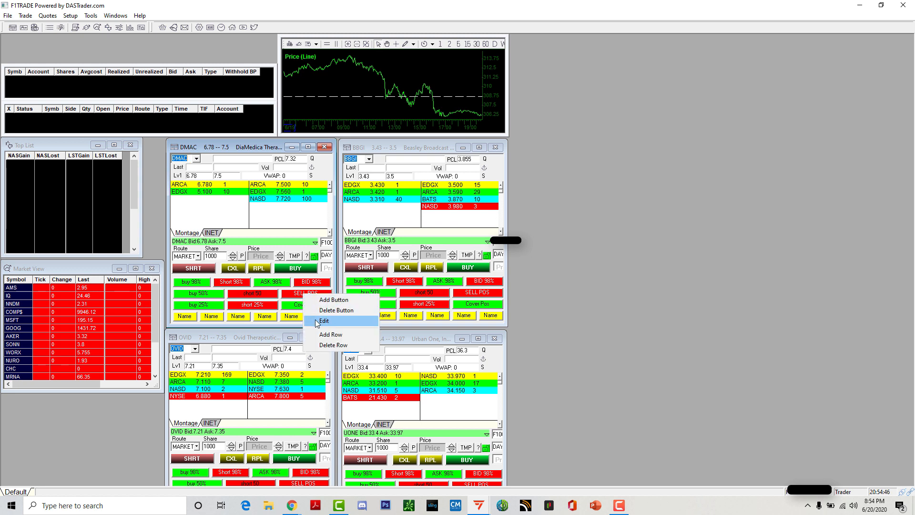
Confirm the Cover Pos script: limit buy at Ask for Share=Pos, green button with black text.
{"action": "left_click", "coordinate": [323, 320]}
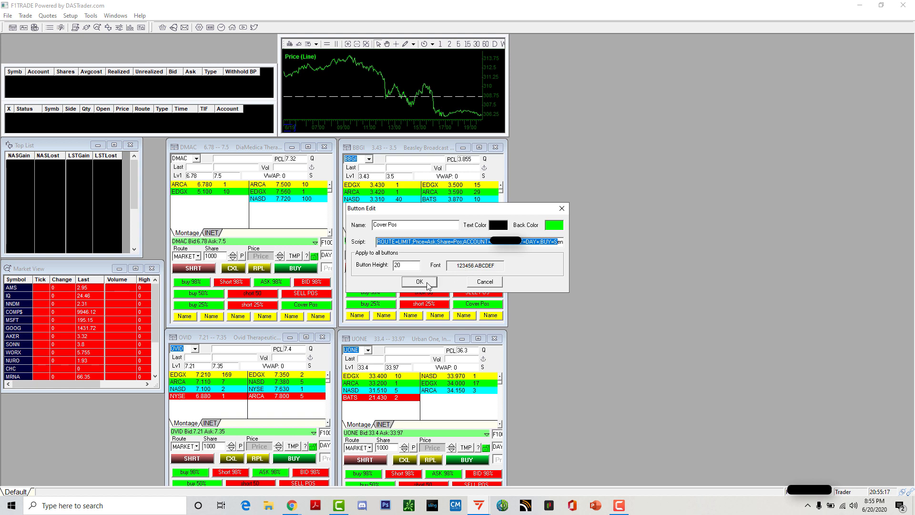
{"action": "mouse_move", "coordinate": [449, 287]}
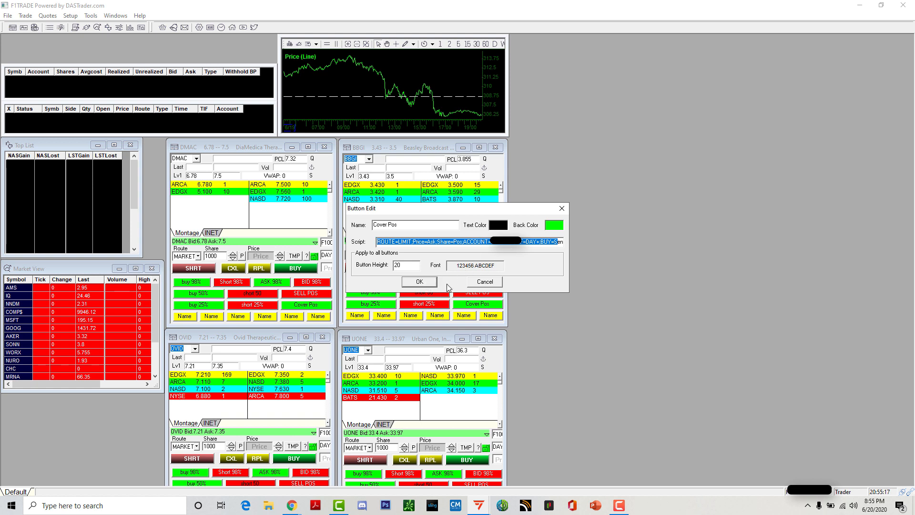
{"action": "left_click", "coordinate": [417, 281]}
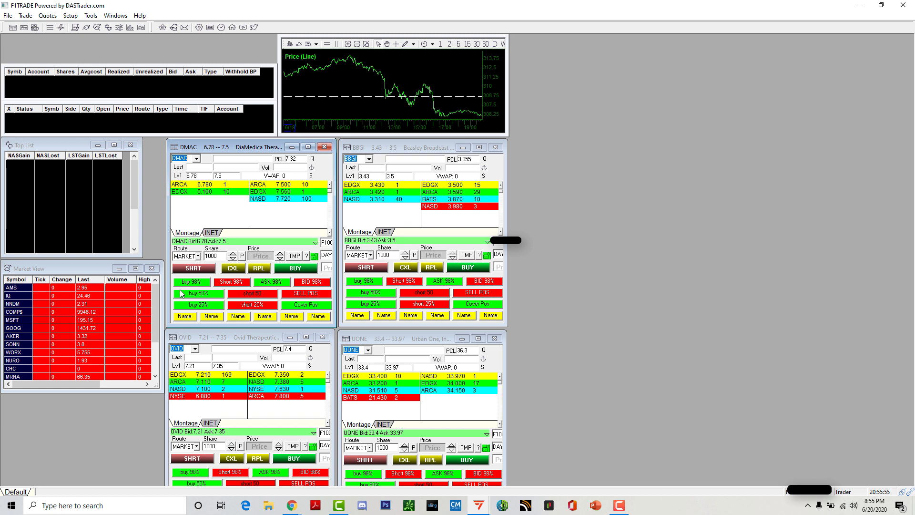
{"action": "mouse_move", "coordinate": [180, 294]}
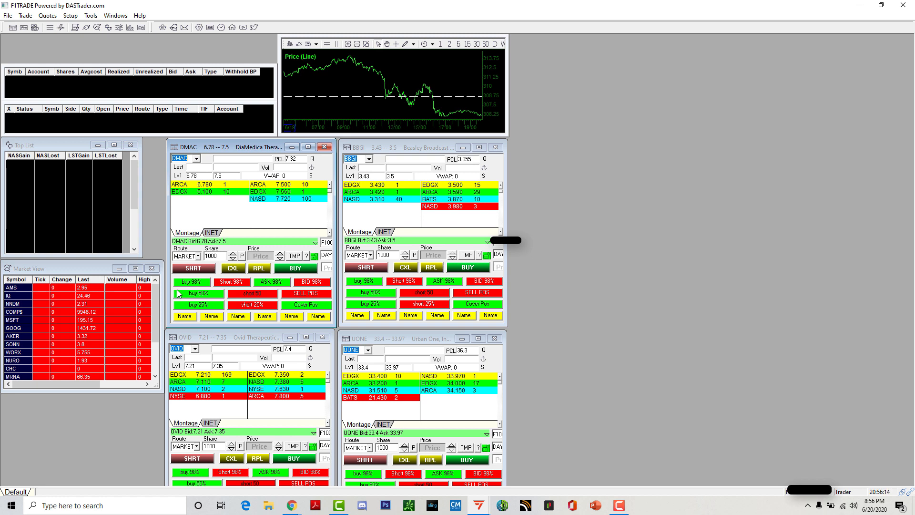
{"action": "mouse_move", "coordinate": [215, 297]}
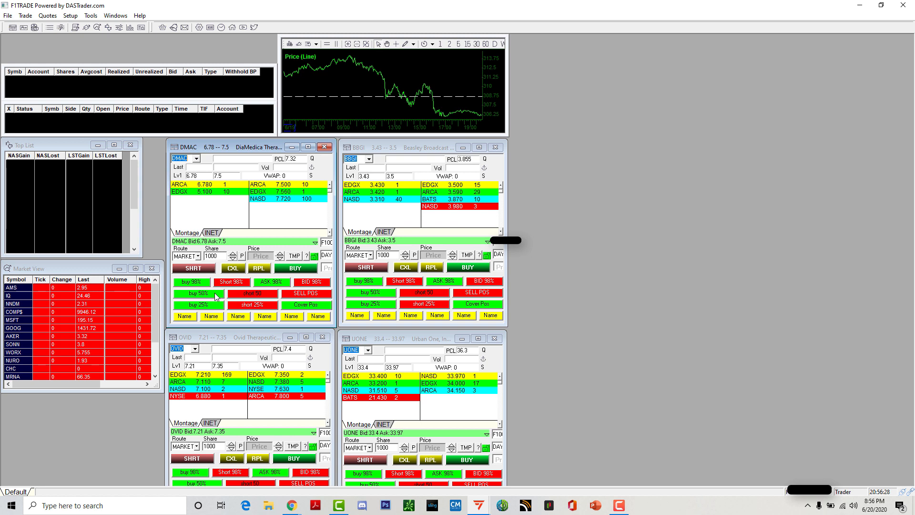
{"action": "mouse_move", "coordinate": [216, 298]}
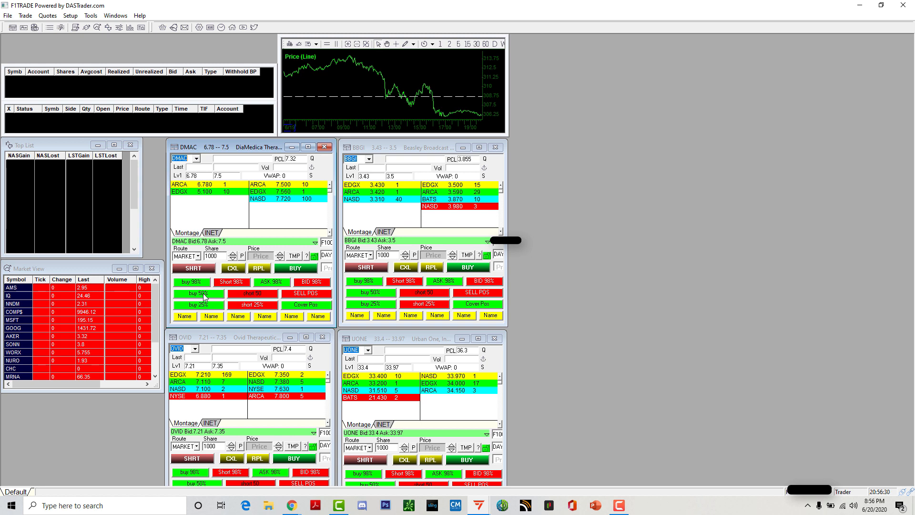
{"action": "mouse_move", "coordinate": [210, 299]}
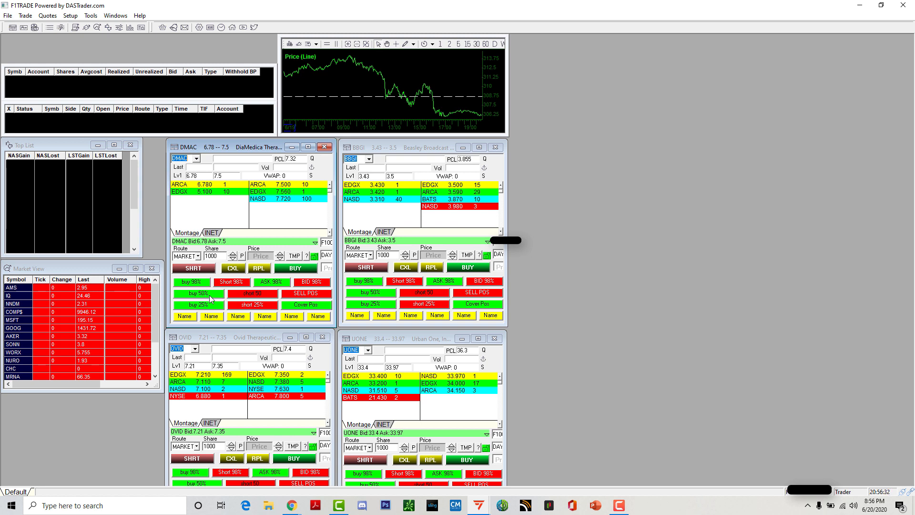
{"action": "mouse_move", "coordinate": [166, 301]}
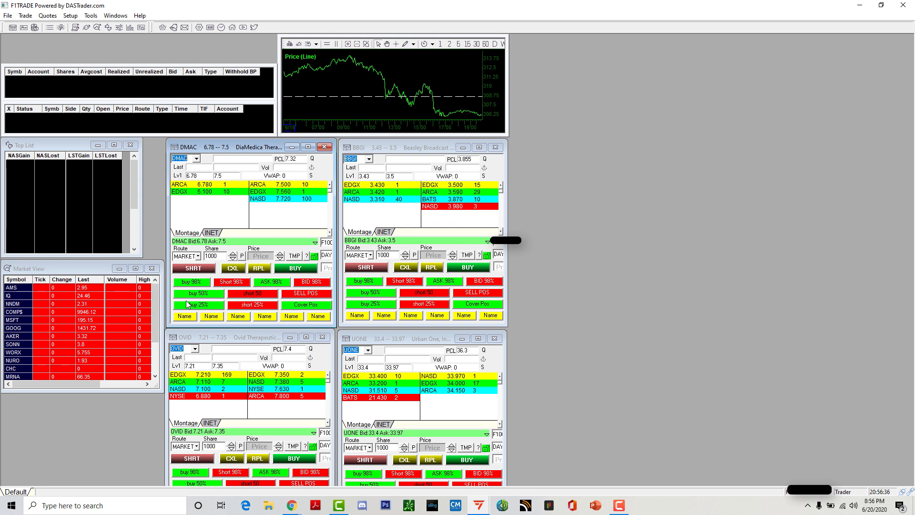
{"action": "mouse_move", "coordinate": [226, 303]}
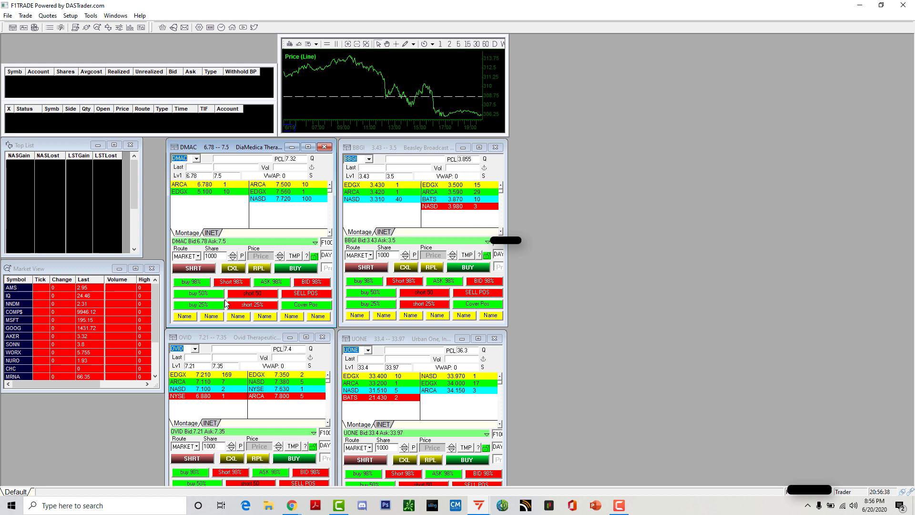
{"action": "mouse_move", "coordinate": [223, 298]}
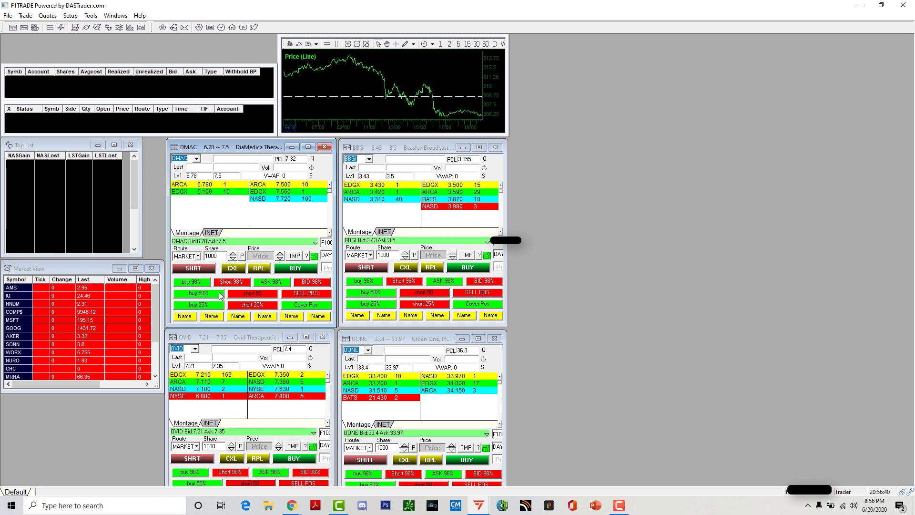